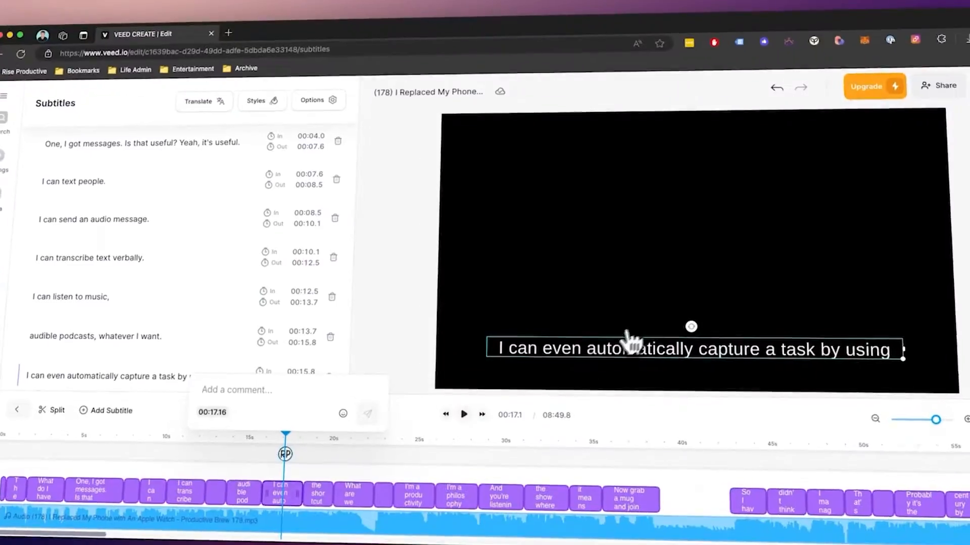
Find the installed Tactiq extension in the Chrome Web Store and go to its Transcripts dashboard
left_click(198, 101)
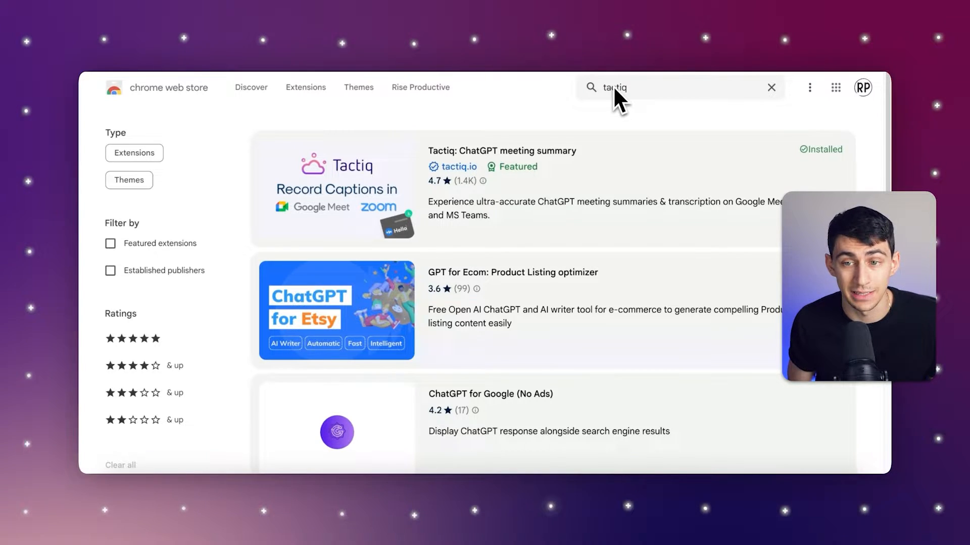
mouse_move(522, 210)
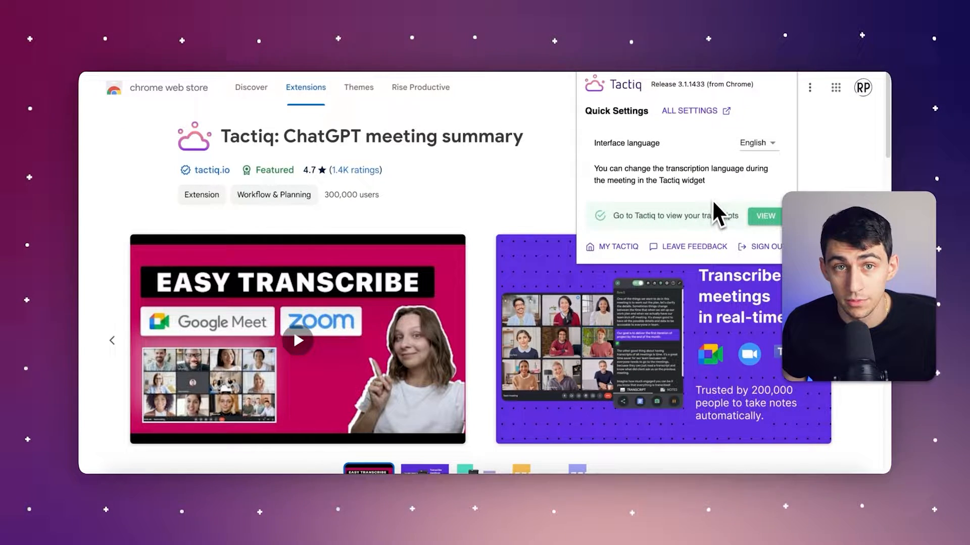
left_click(764, 216)
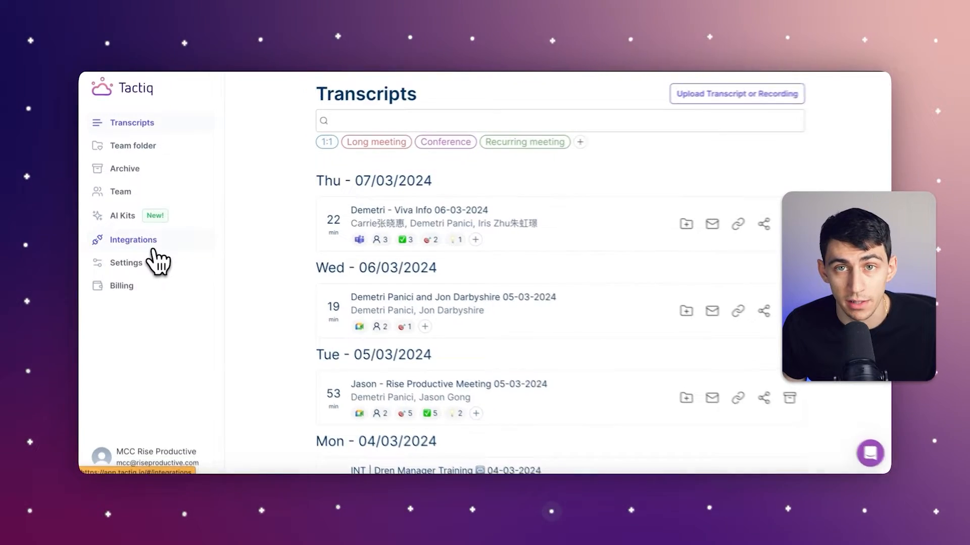
Go to Tactiq's Integrations page and on to the tactiq.io homepage
left_click(133, 240)
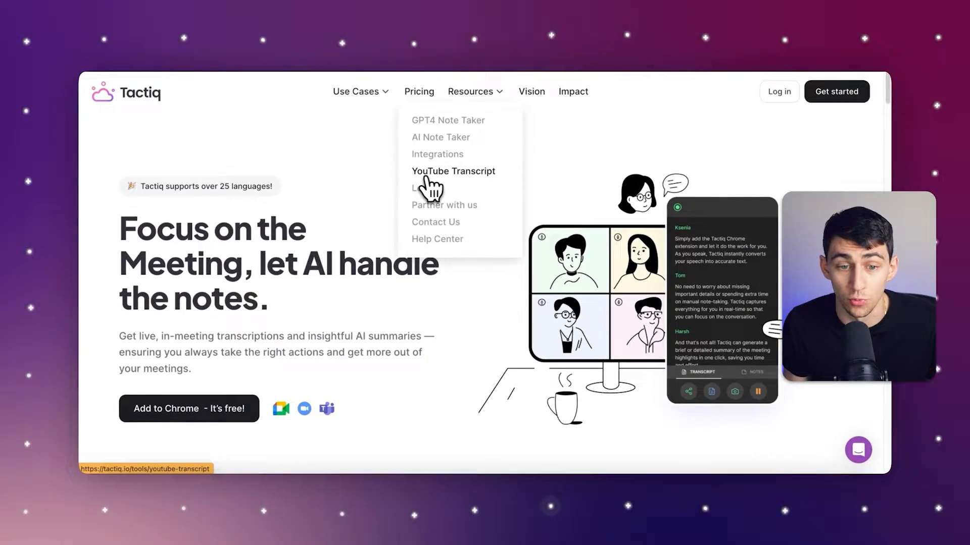
Open Tactiq's free YouTube Transcript tool and copy a YouTube video's share link
left_click(452, 171)
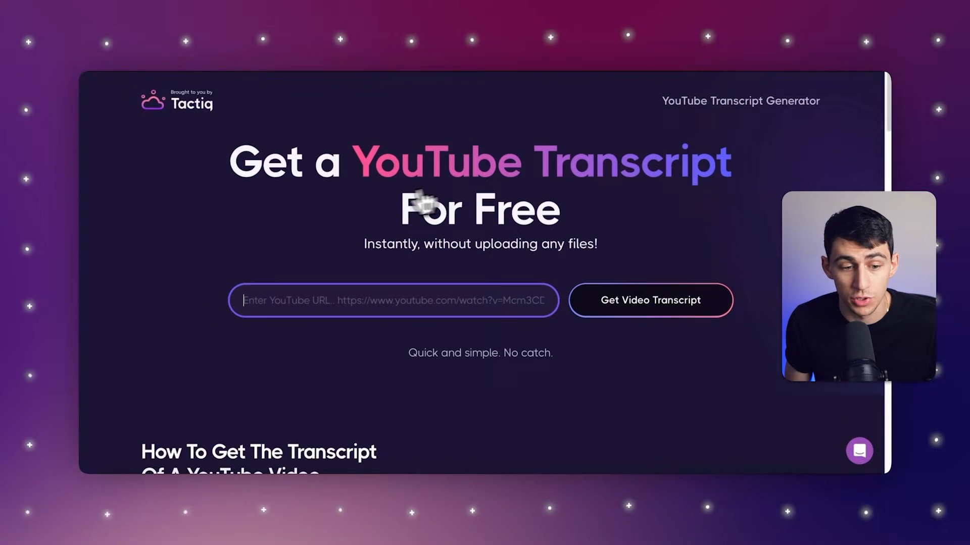
mouse_move(414, 364)
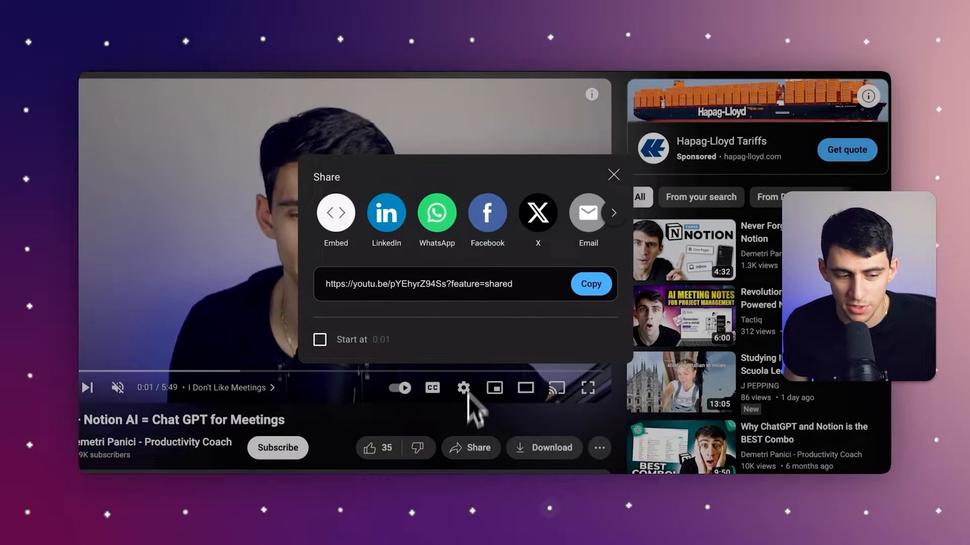
left_click(613, 174)
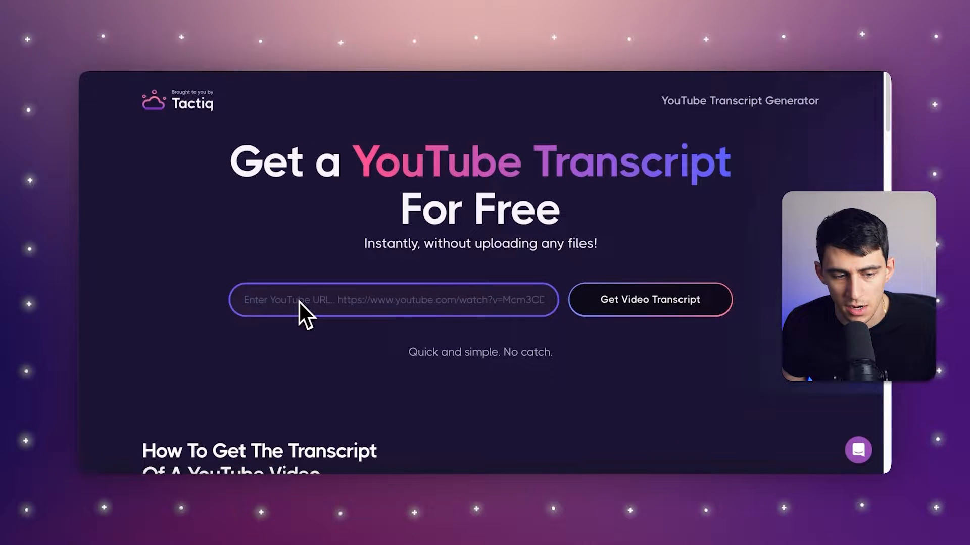
type("https://youtu.be/pYEhyrZ94Ss?feature=shared")
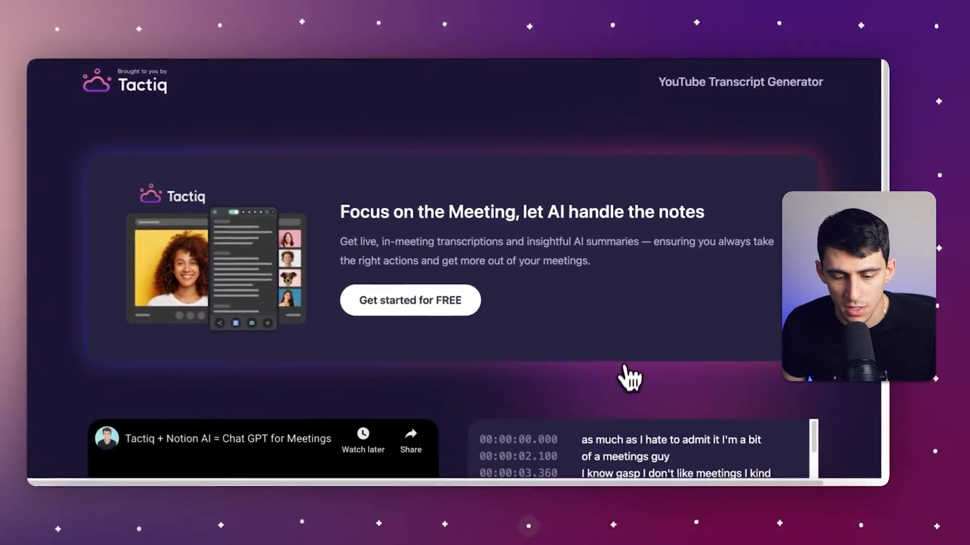
scroll("down", 3)
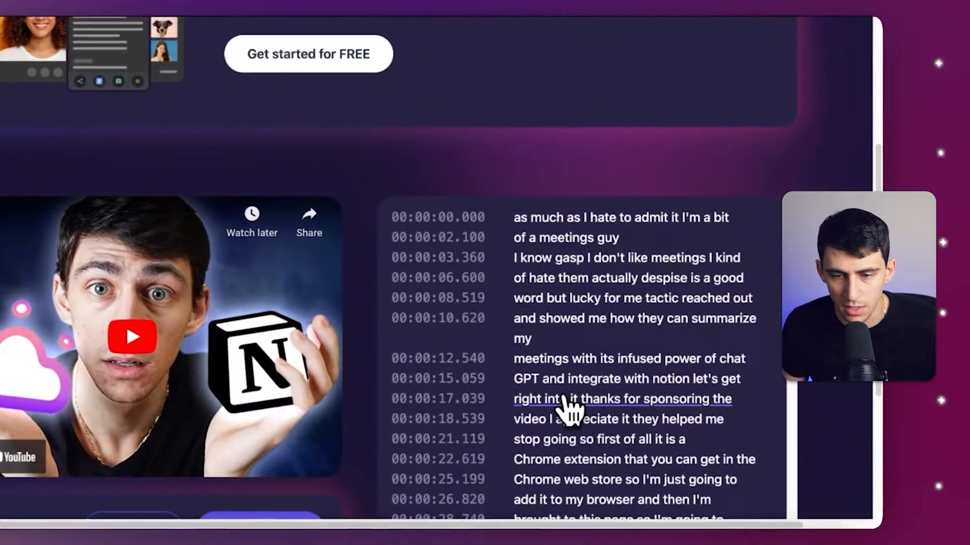
scroll("down", 3)
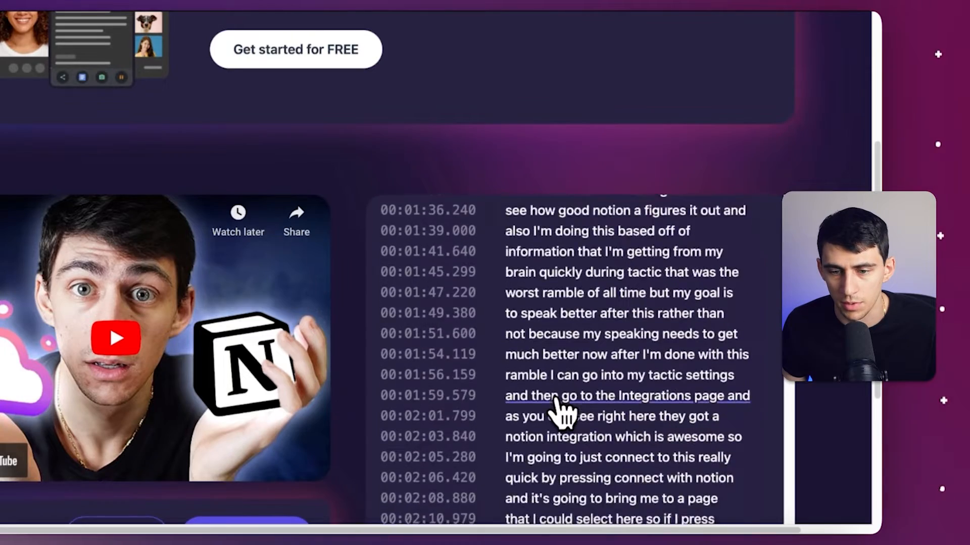
scroll("down", 3)
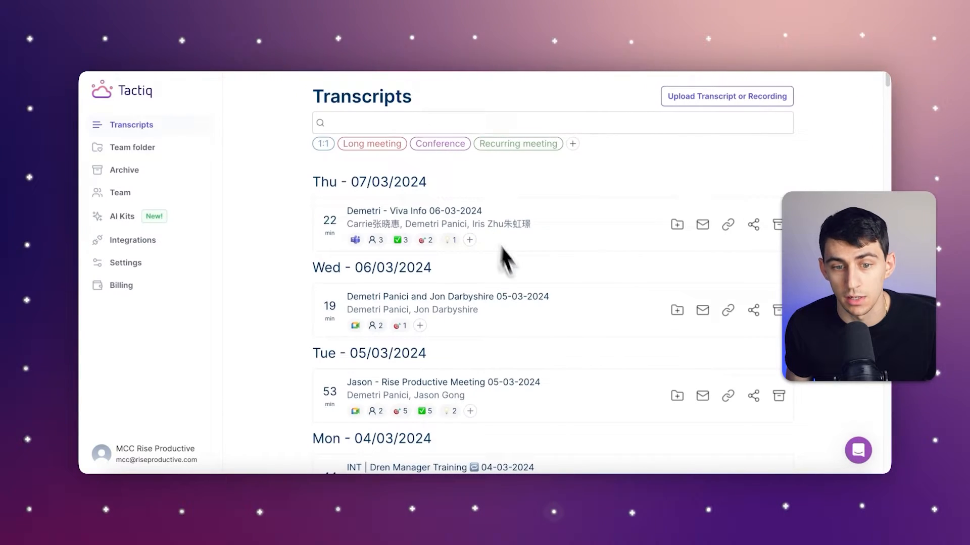
mouse_move(454, 289)
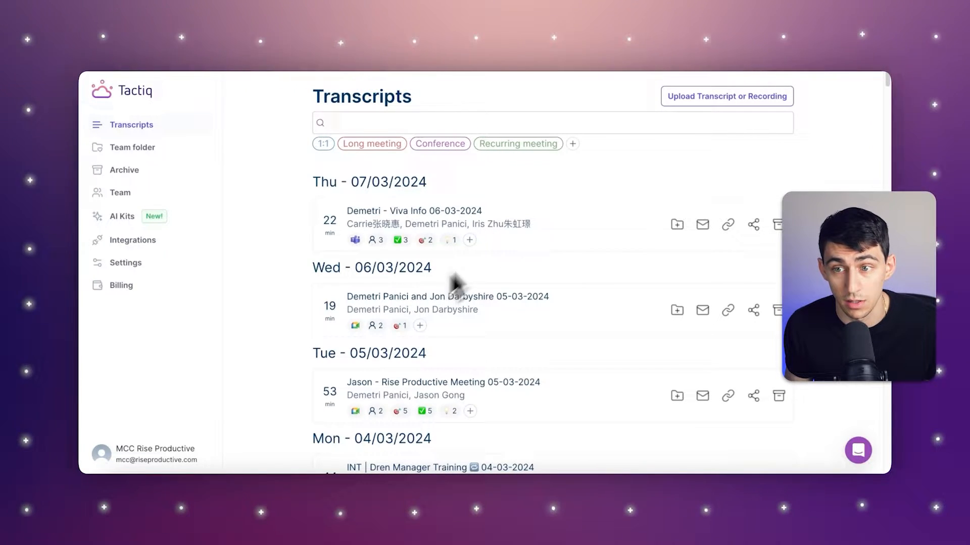
Upload the Content Team_ Weekly Sync.txt transcript so it appears in the Transcripts list
left_click(727, 96)
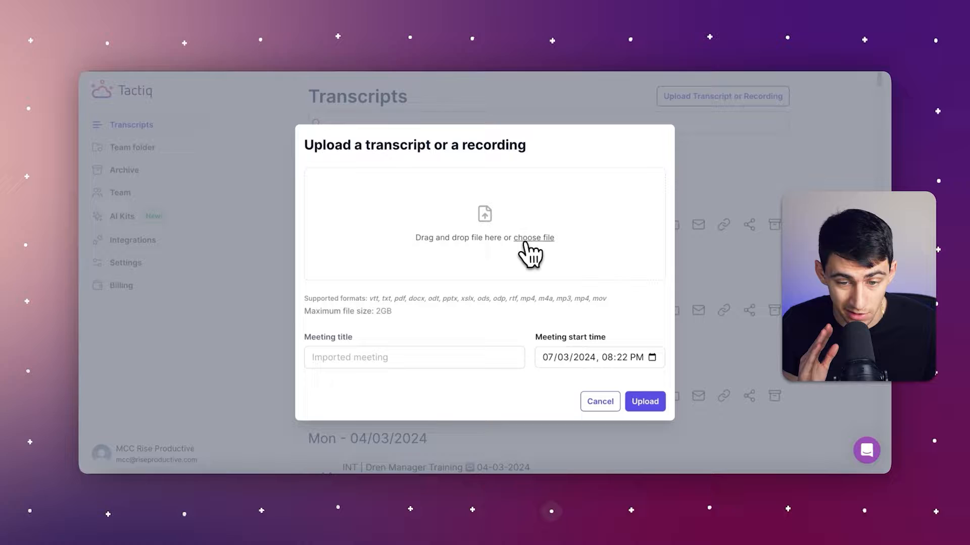
left_click(533, 237)
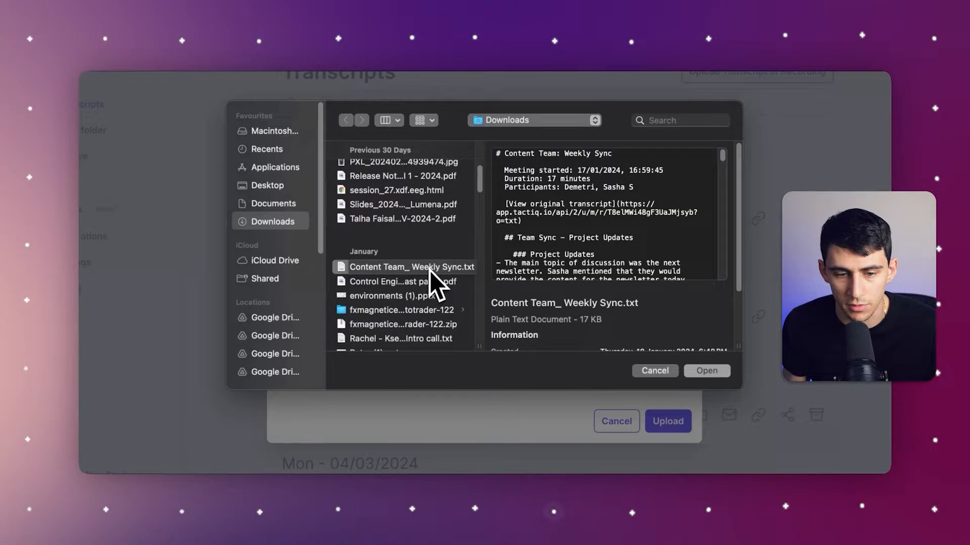
left_click(707, 370)
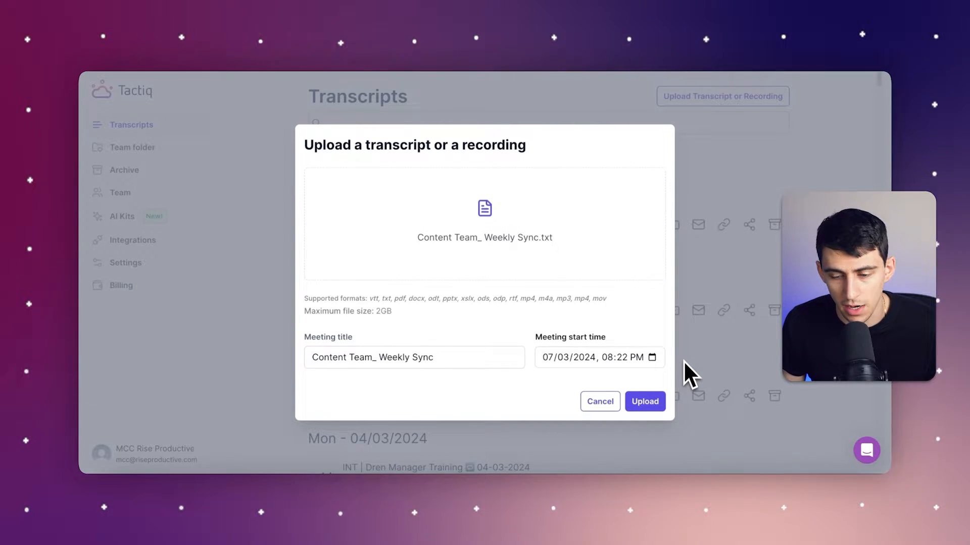
left_click(644, 402)
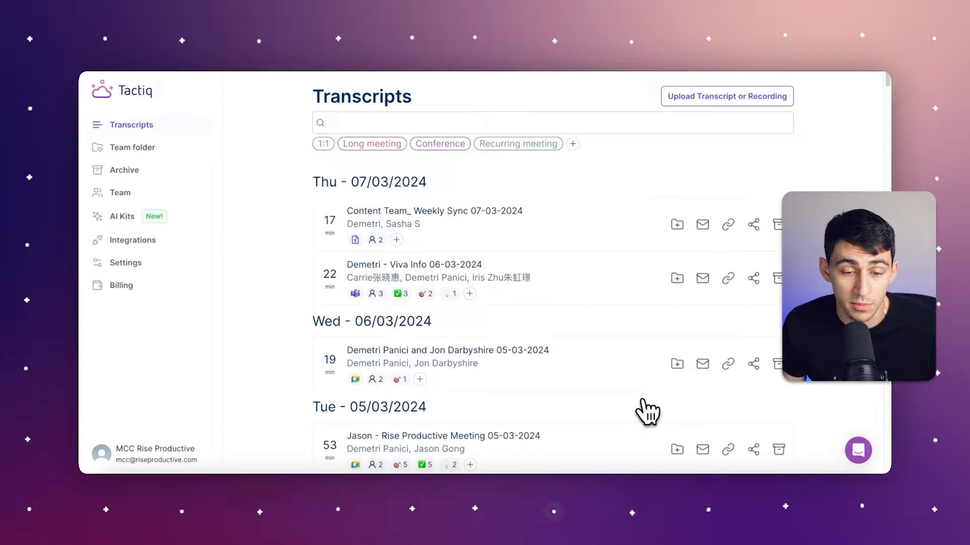
mouse_move(586, 258)
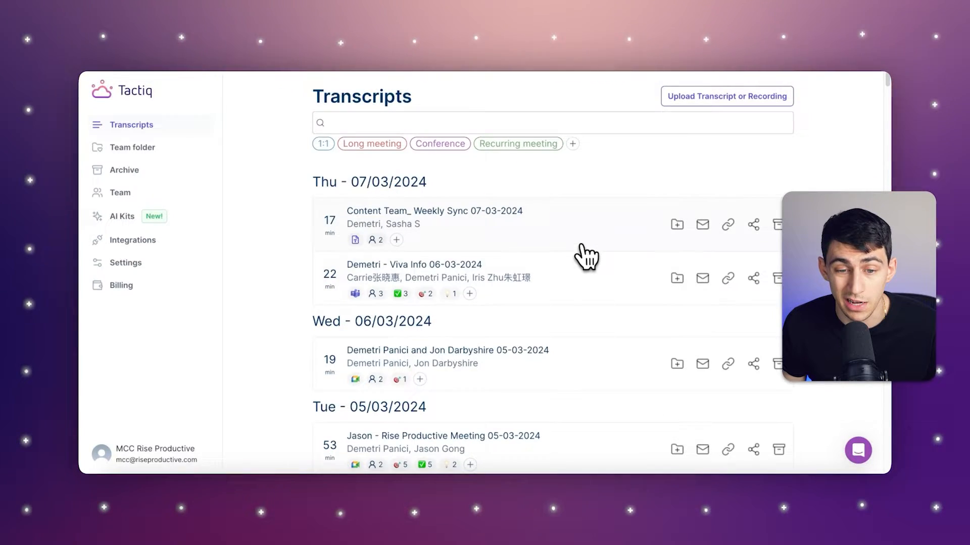
Open the Content Team_ Weekly Sync transcript and review its AI tools, speaker stats and dialogue
left_click(434, 211)
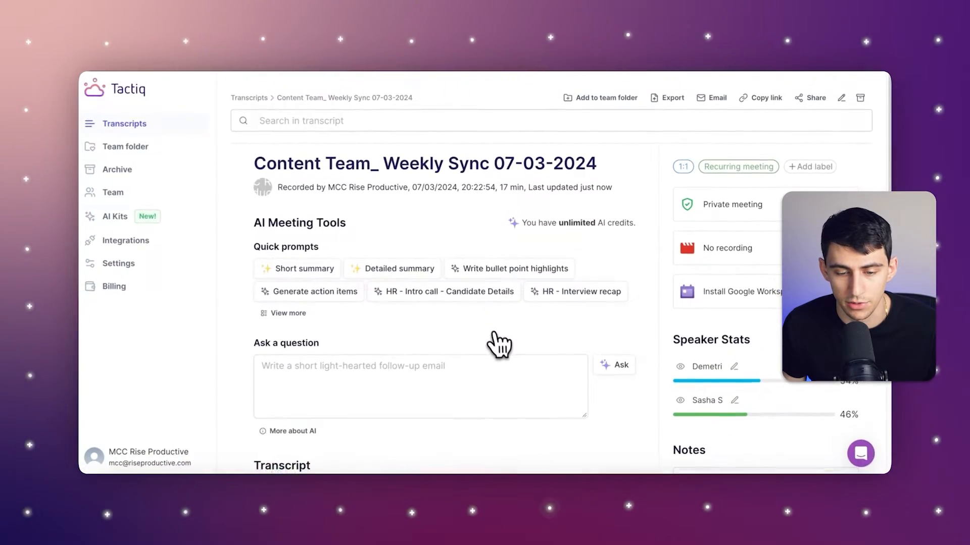
scroll("down", 3)
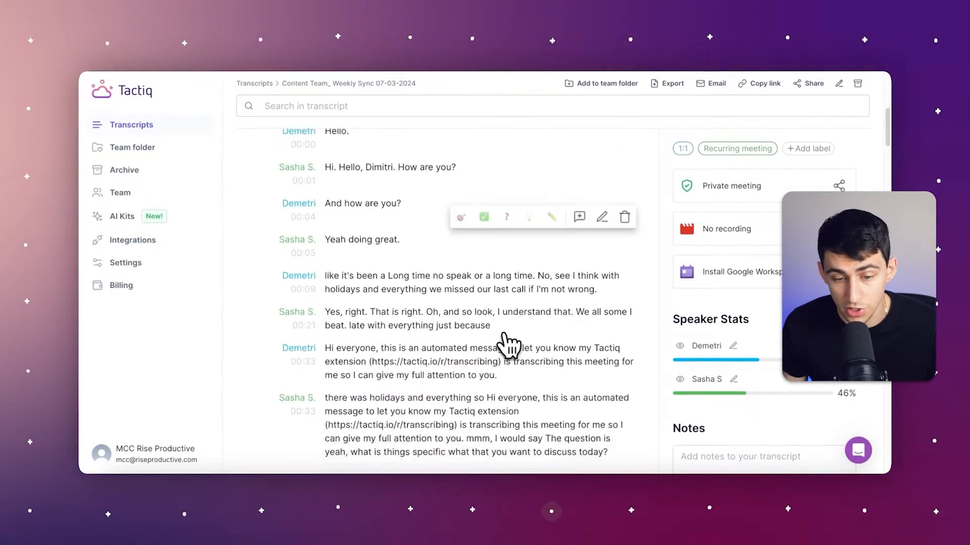
scroll("down", 3)
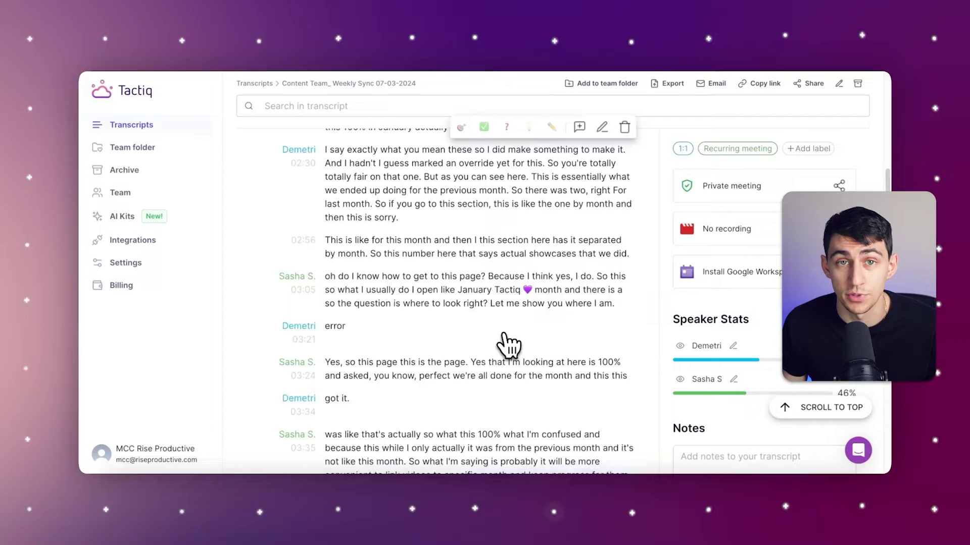
scroll("down", 3)
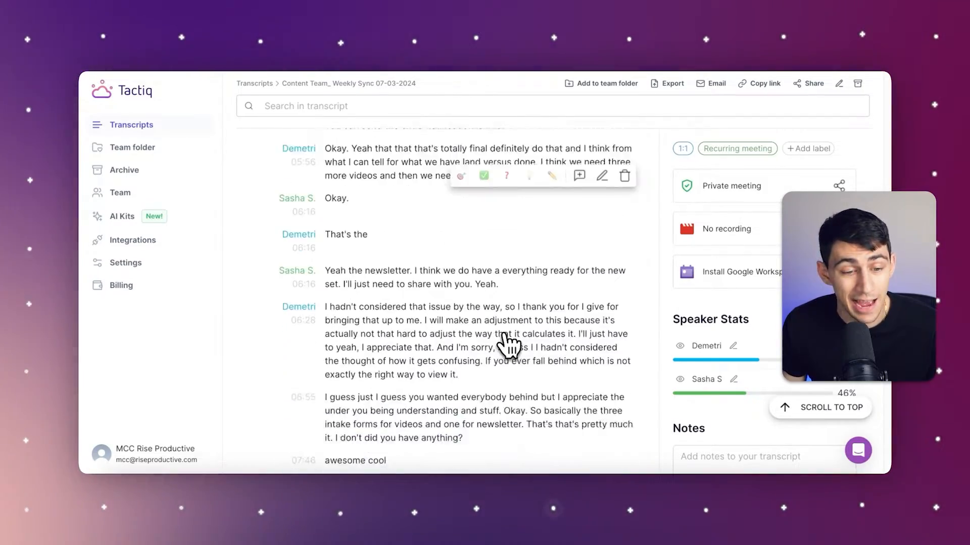
scroll("up", 3)
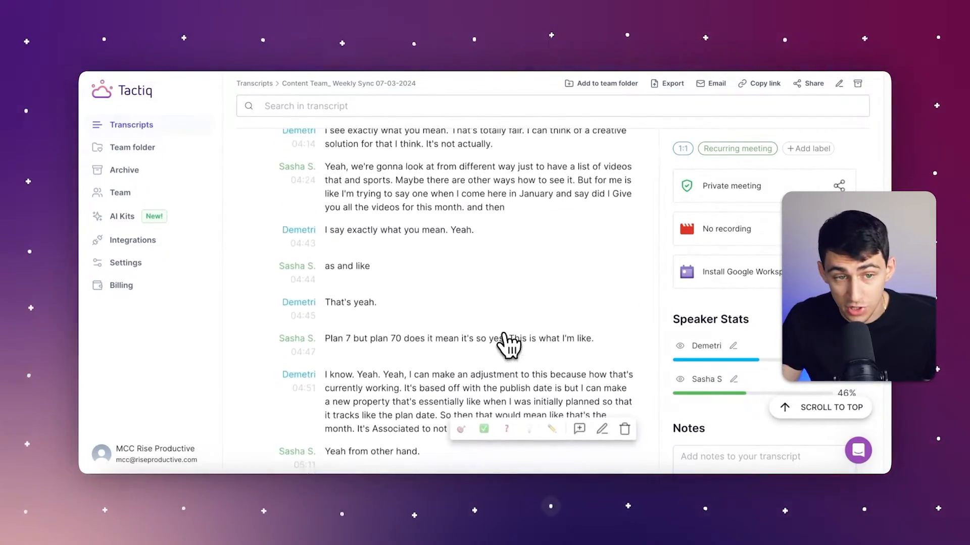
scroll("up", 3)
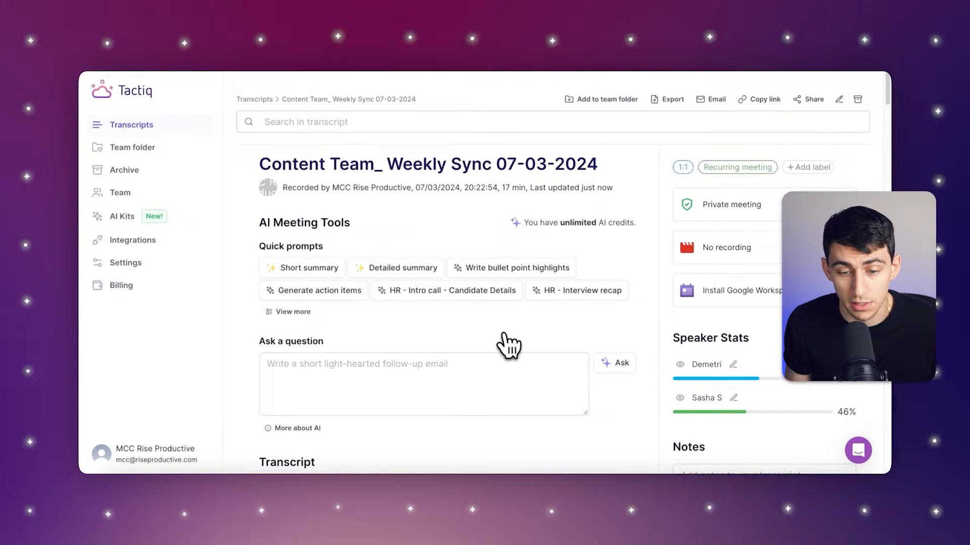
mouse_move(457, 378)
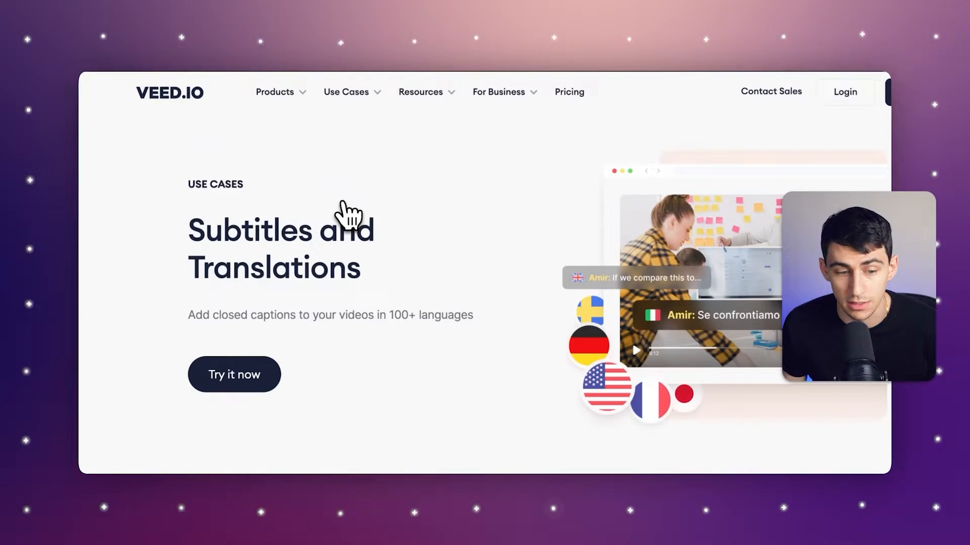
From VEED.io's Subtitles and Translations section, start a new empty editor project via Try it now
scroll("down", 3)
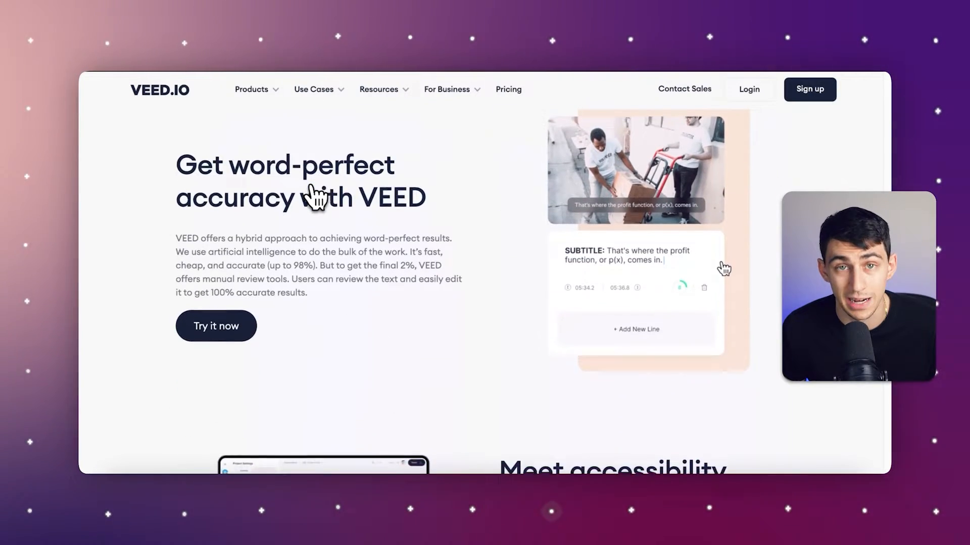
scroll("down", 3)
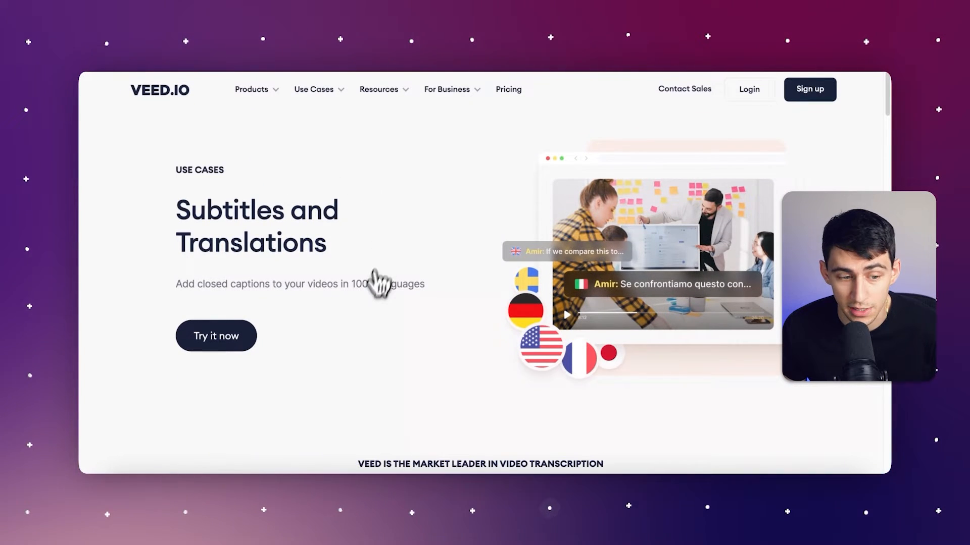
left_click(216, 336)
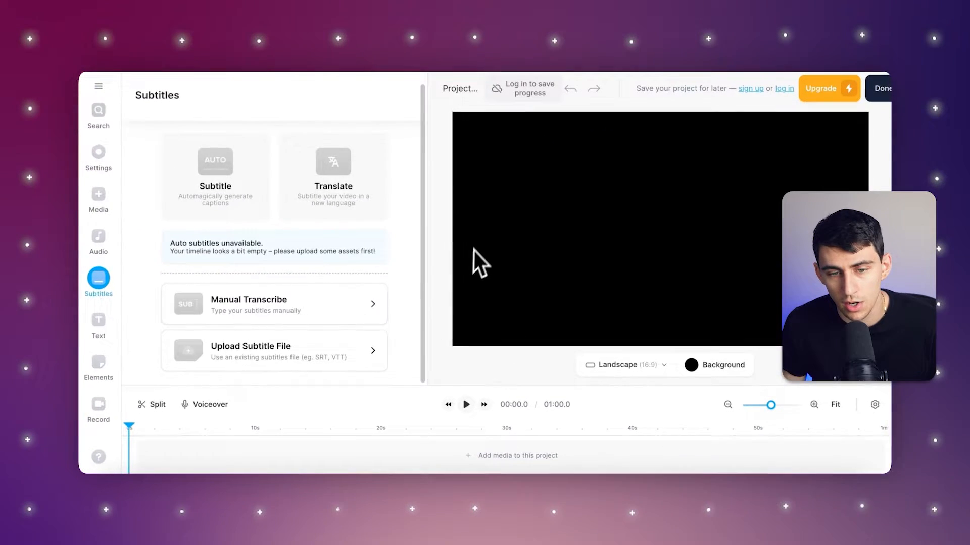
mouse_move(443, 246)
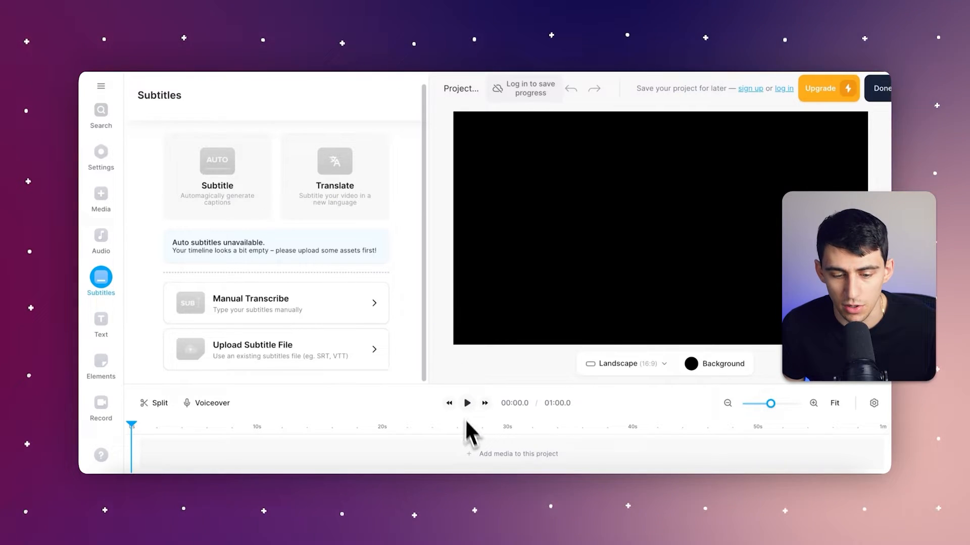
Add media from local files, uploading the episode from the Podcast folder onto the timeline
left_click(520, 455)
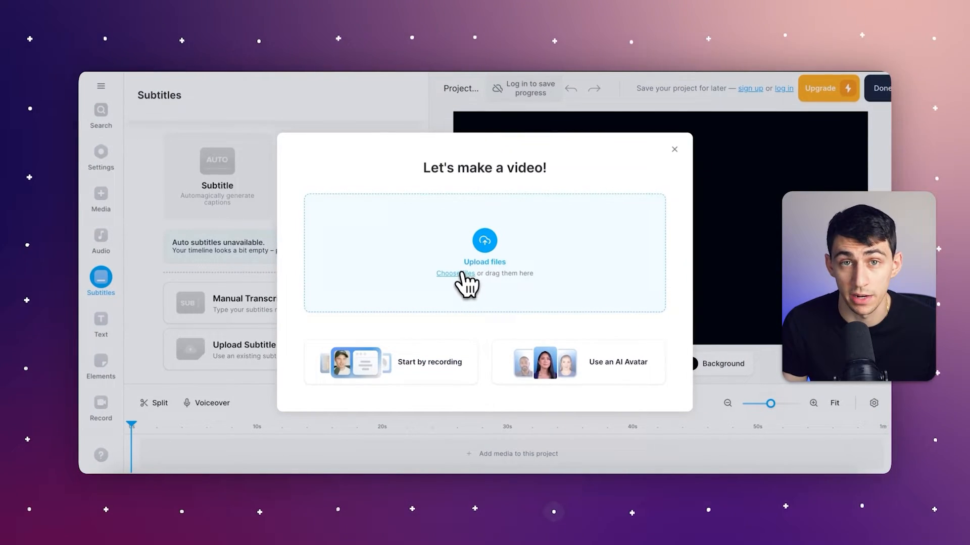
left_click(455, 272)
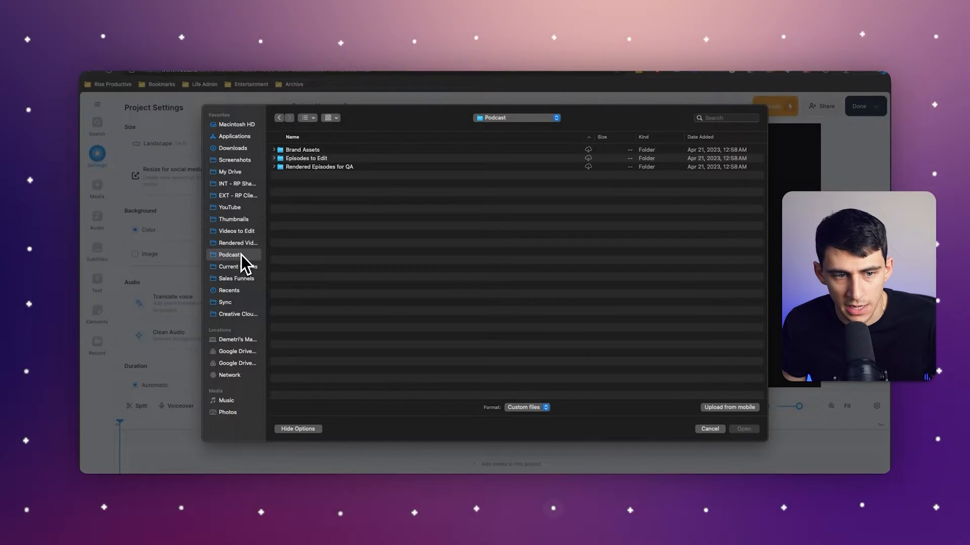
left_click(710, 428)
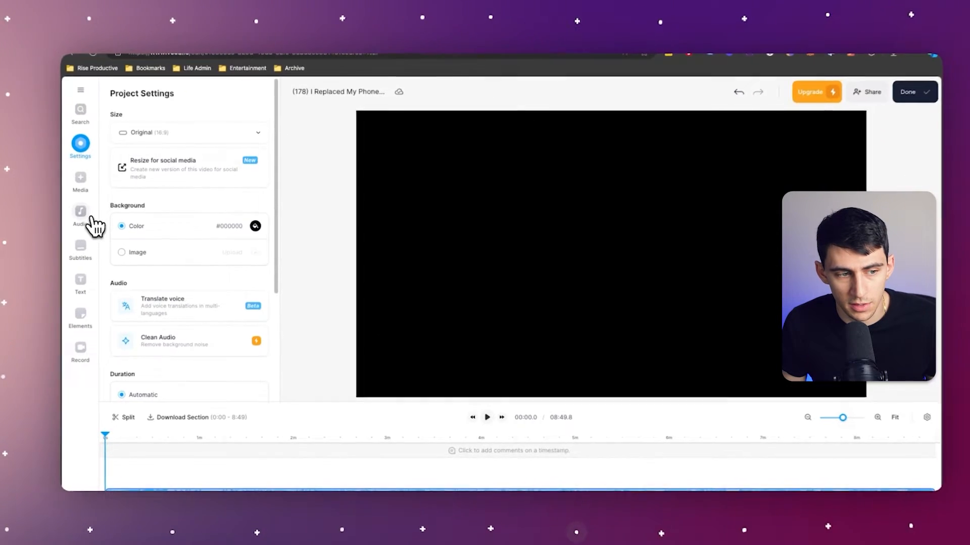
Auto-generate English subtitles for the episode, close unrelated tabs, and bring up the Translate options
left_click(80, 255)
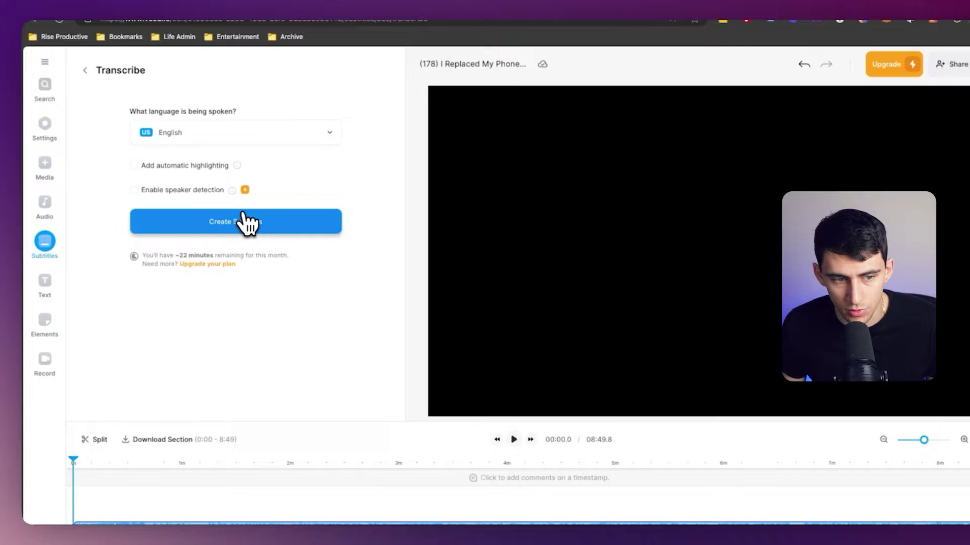
left_click(234, 222)
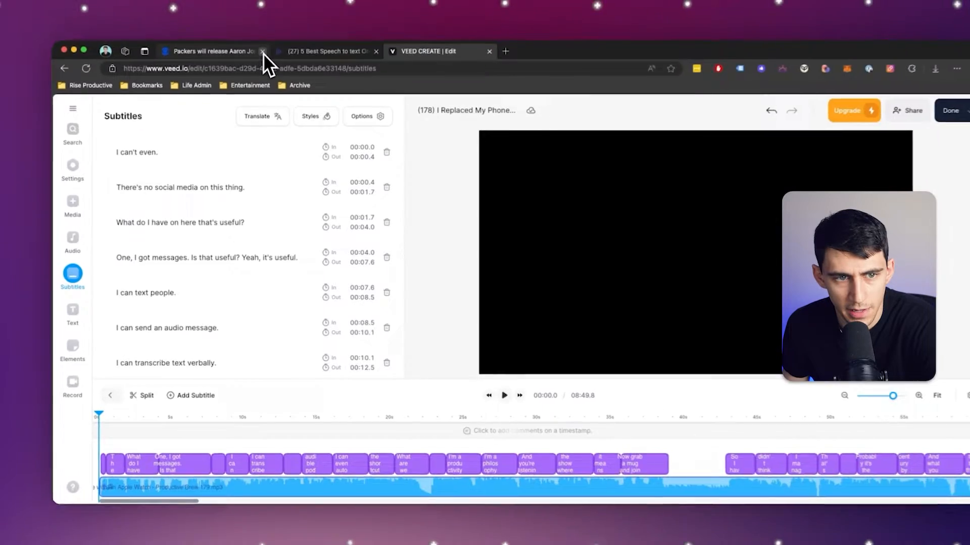
left_click(269, 50)
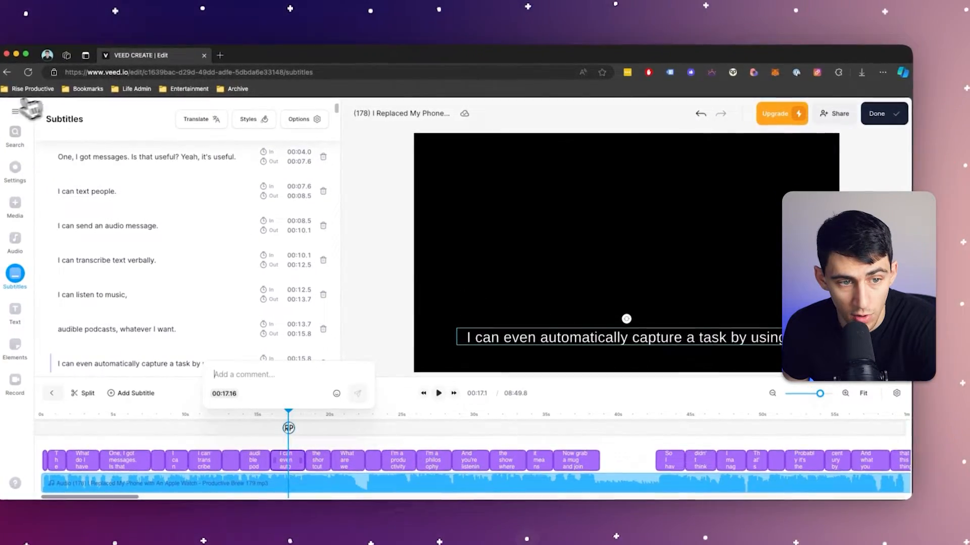
left_click(200, 119)
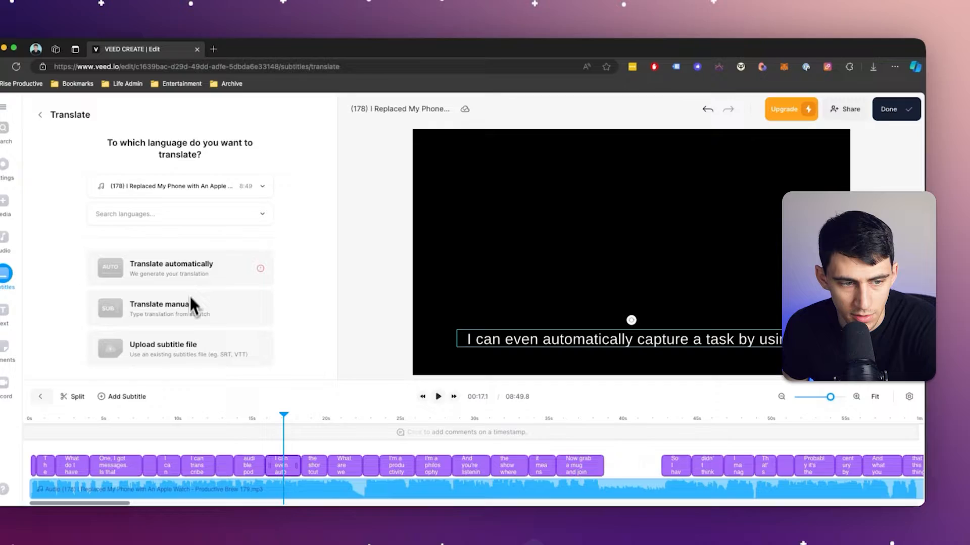
Review the Translate options, then choose Start by recording in a new project's Let's make a video dialog
left_click(181, 214)
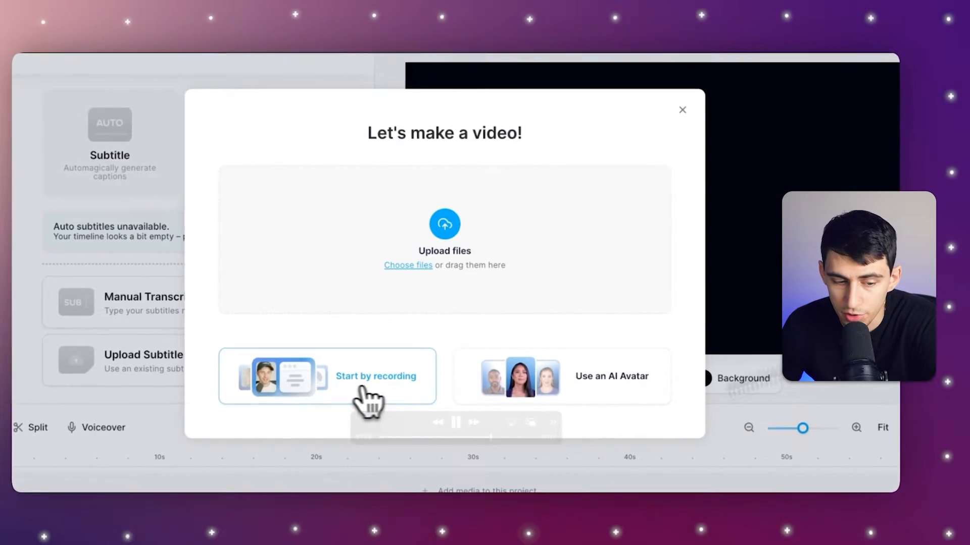
left_click(376, 376)
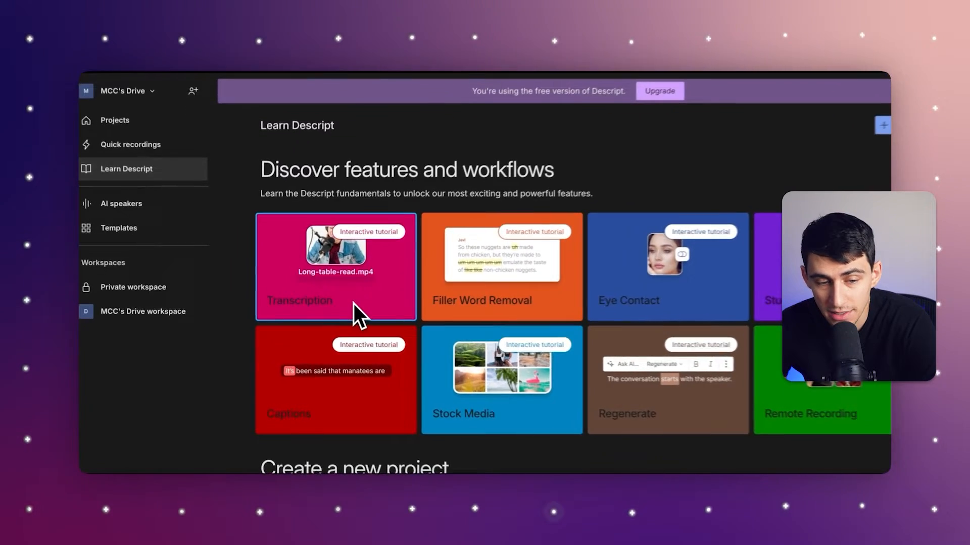
Upload The Ultimate Free Productivity Hack mp3 into the Transcription tutorial project
left_click(335, 266)
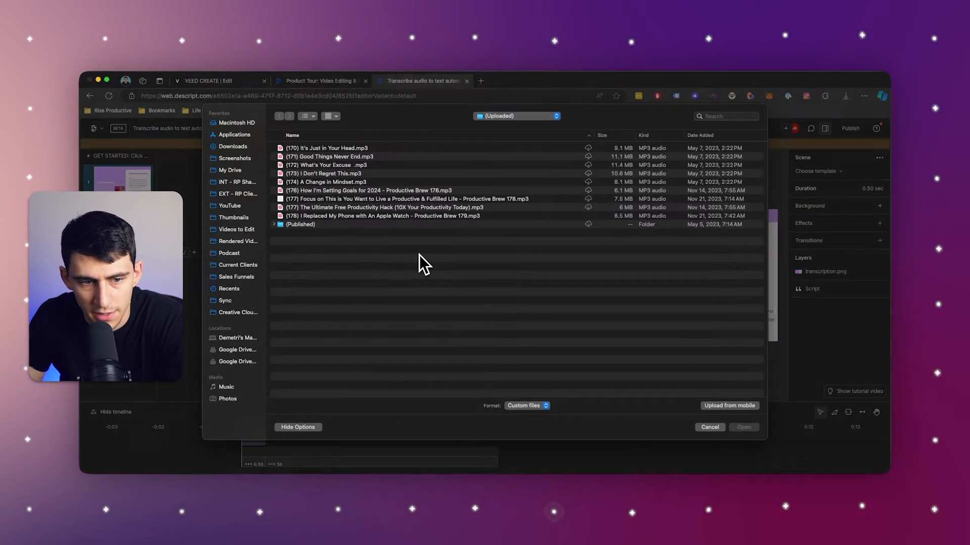
left_click(387, 209)
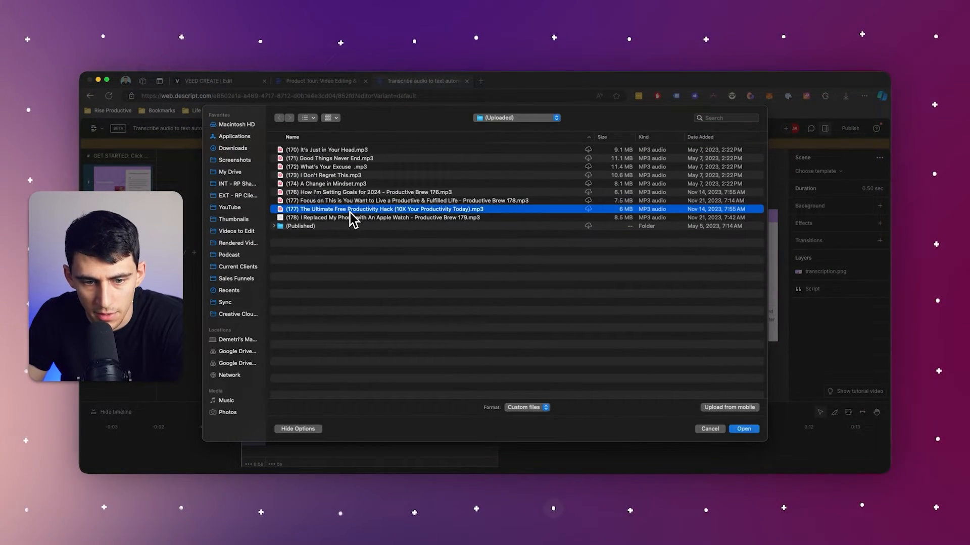
left_click(743, 428)
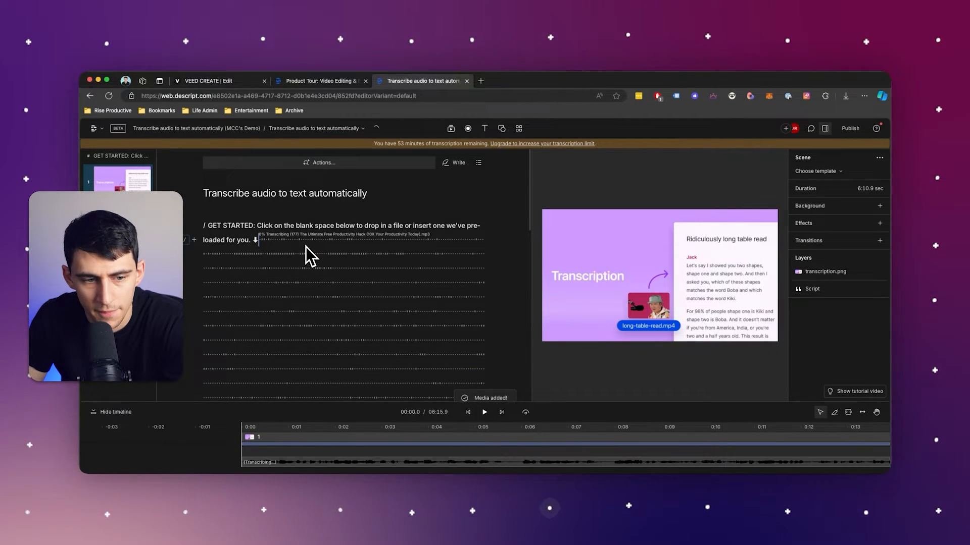
mouse_move(447, 275)
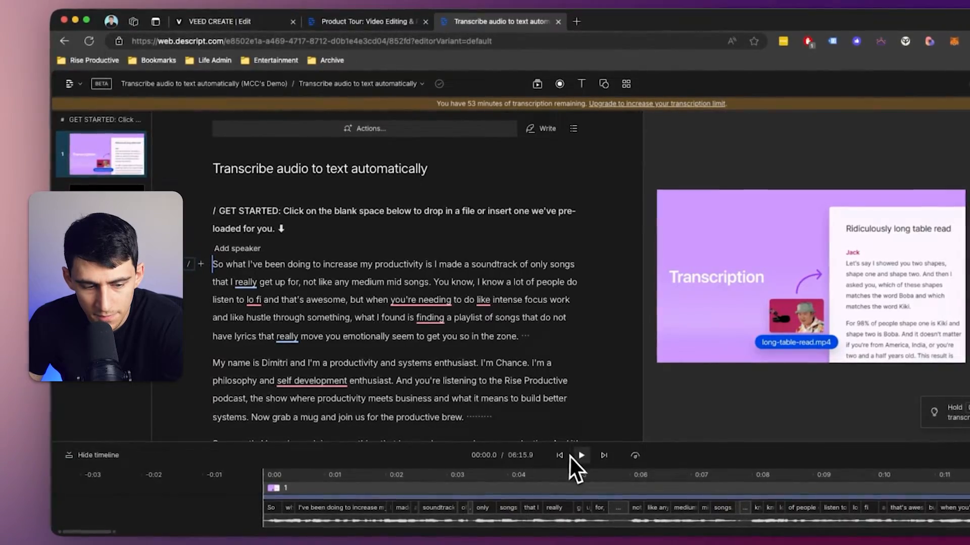
Play and pause the transcribed episode to check the audio against the script
left_click(582, 454)
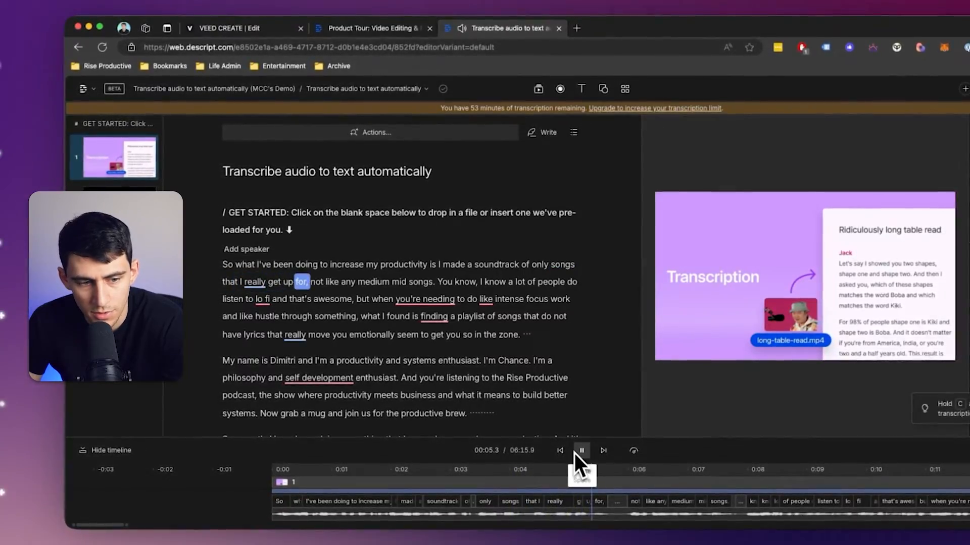
left_click(582, 450)
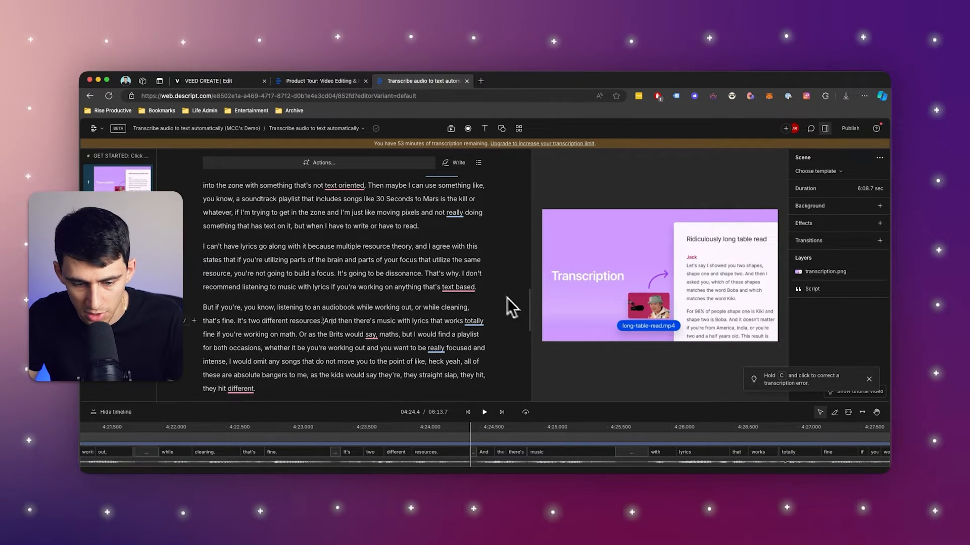
Jump to about 4:24 and delete the word 'totally', trimming the episode to 6:08.4
left_click(444, 432)
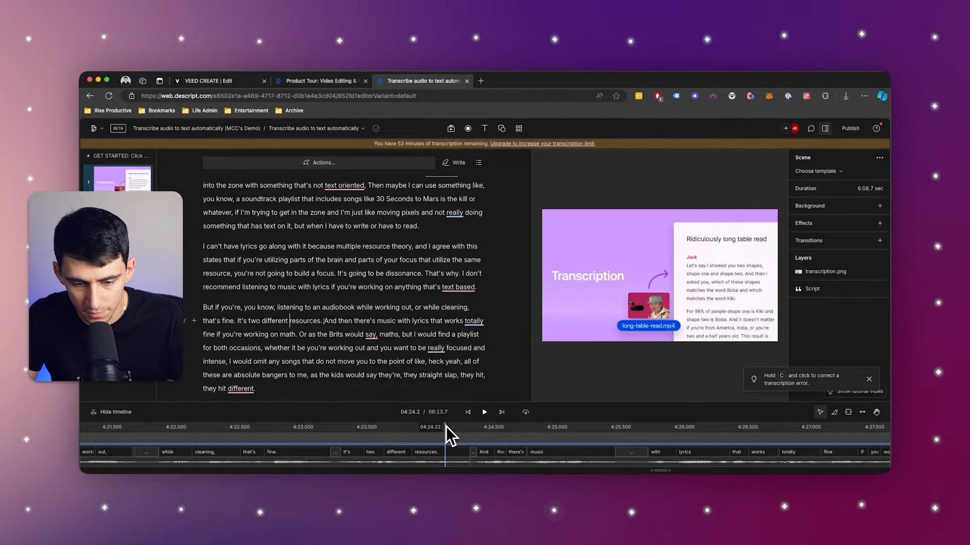
left_click(483, 412)
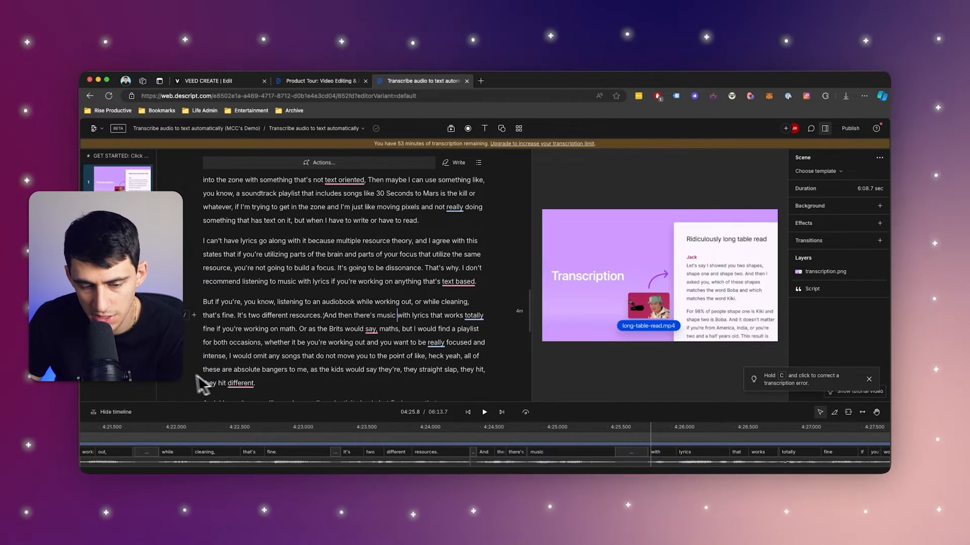
scroll("down", 3)
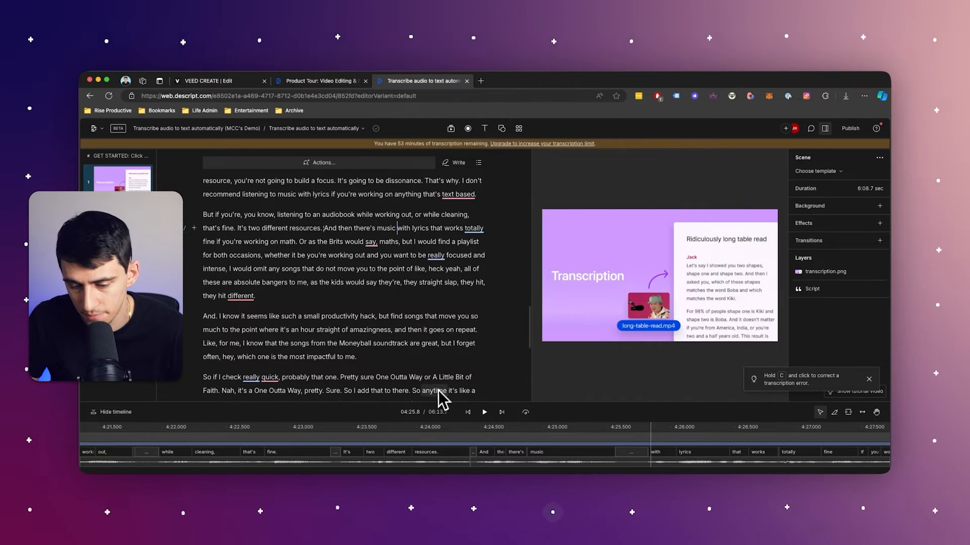
left_click(483, 412)
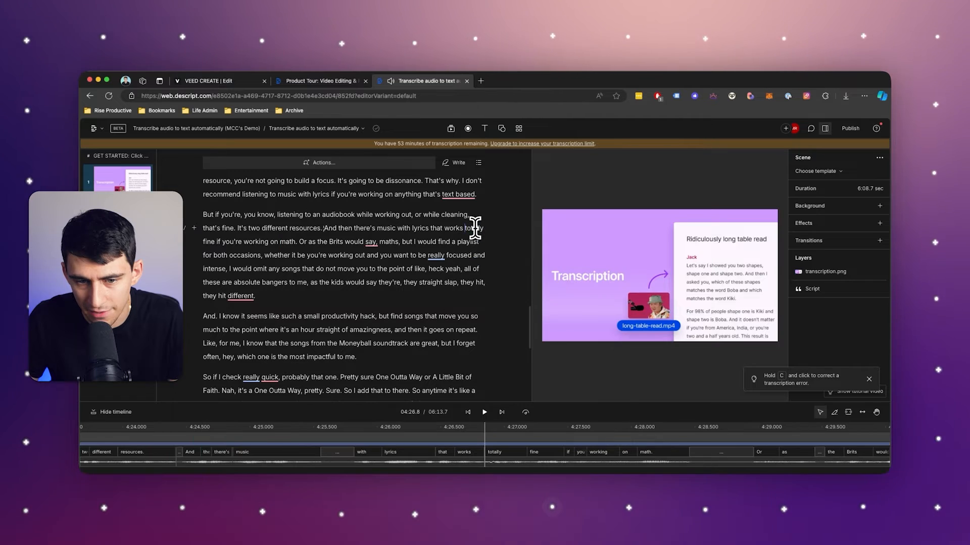
double_click(474, 228)
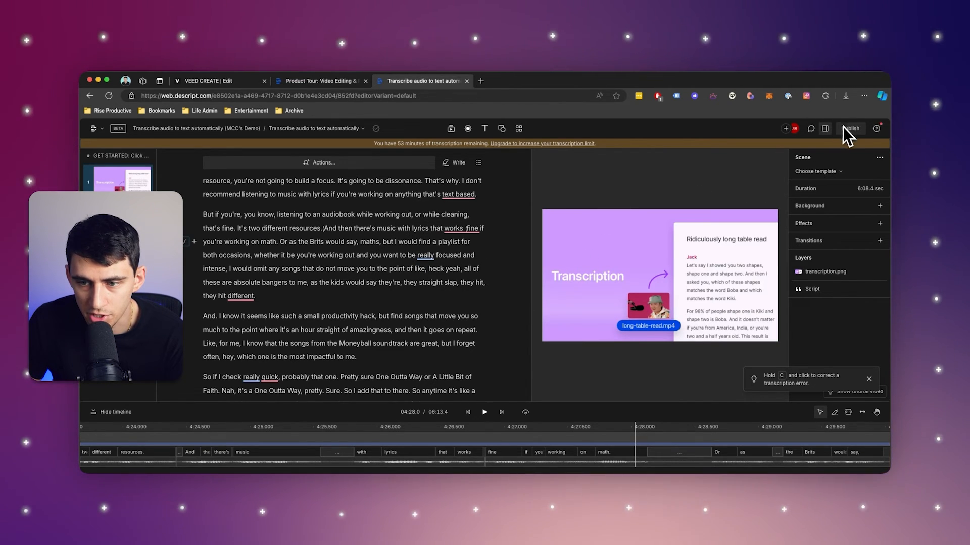
Show the publish settings for the edited episode
left_click(850, 129)
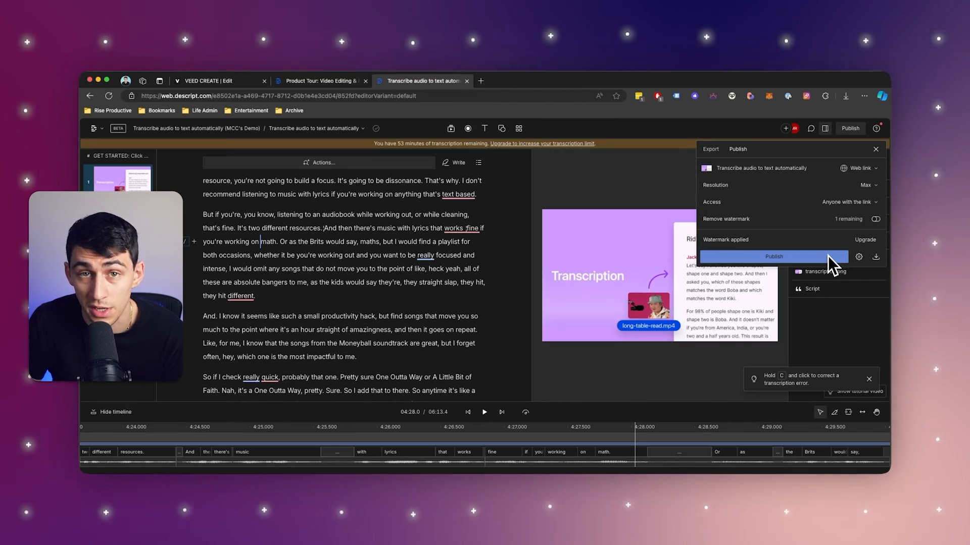